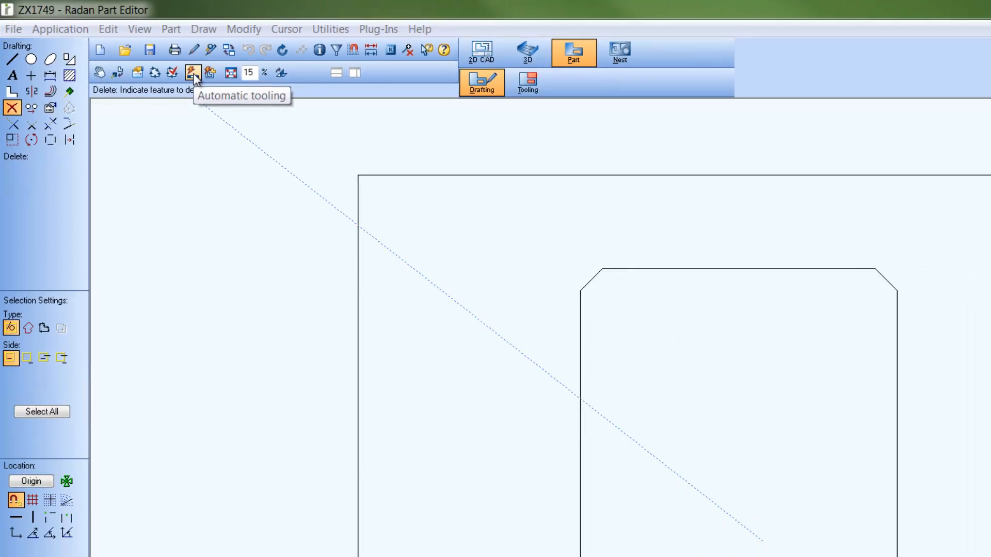
Auto-tool the part, then delete the punching around the inner chamfered cutout, keeping the outer edge tooled.
left_click(193, 72)
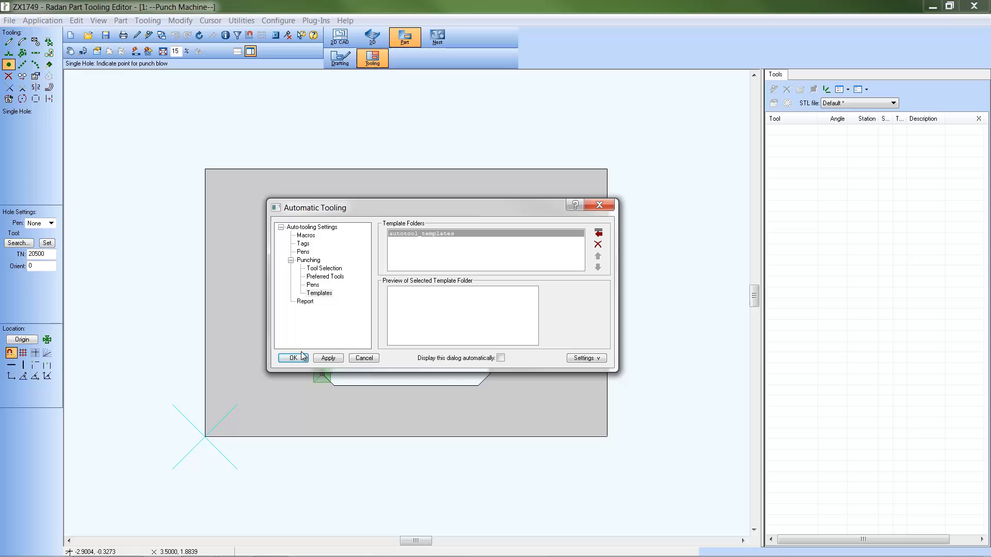
left_click(292, 358)
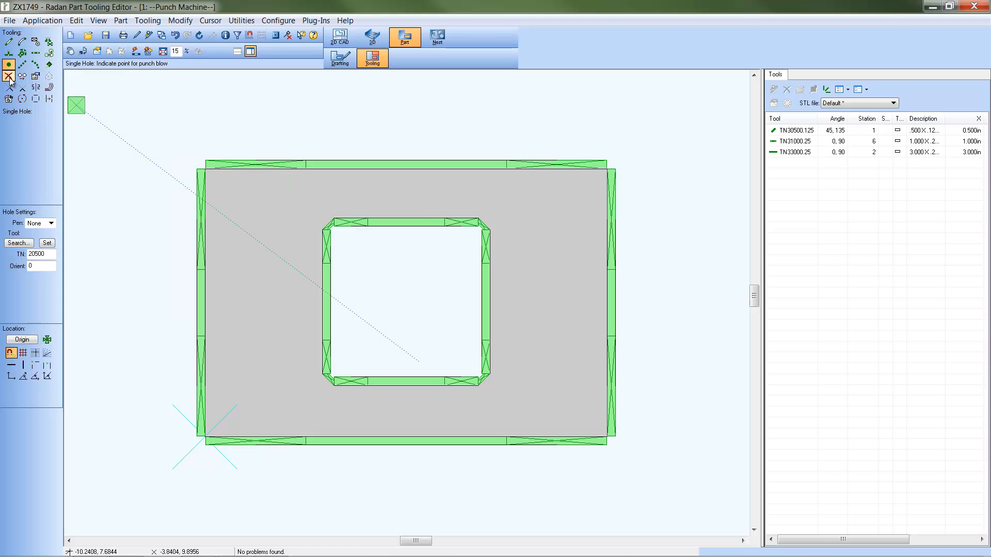
left_click(10, 87)
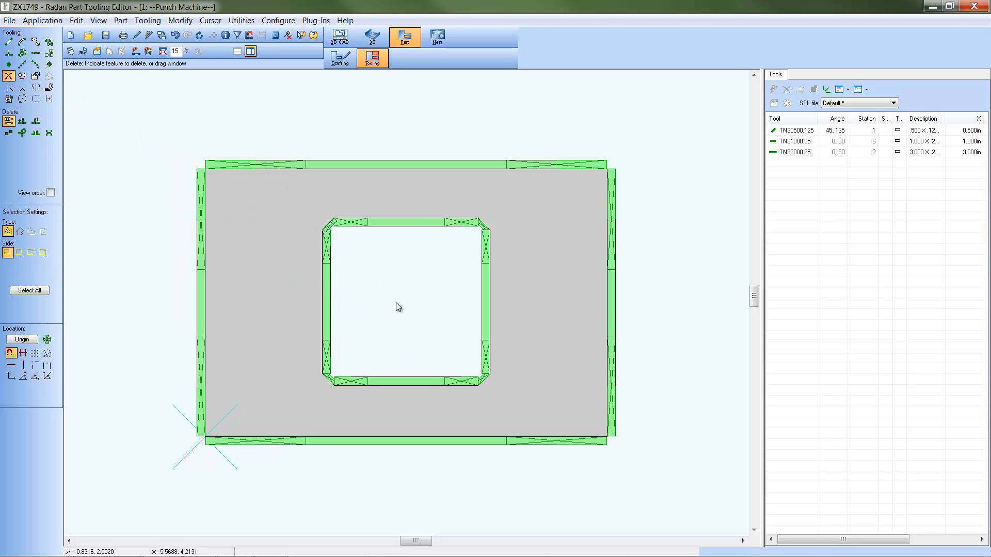
left_click(404, 307)
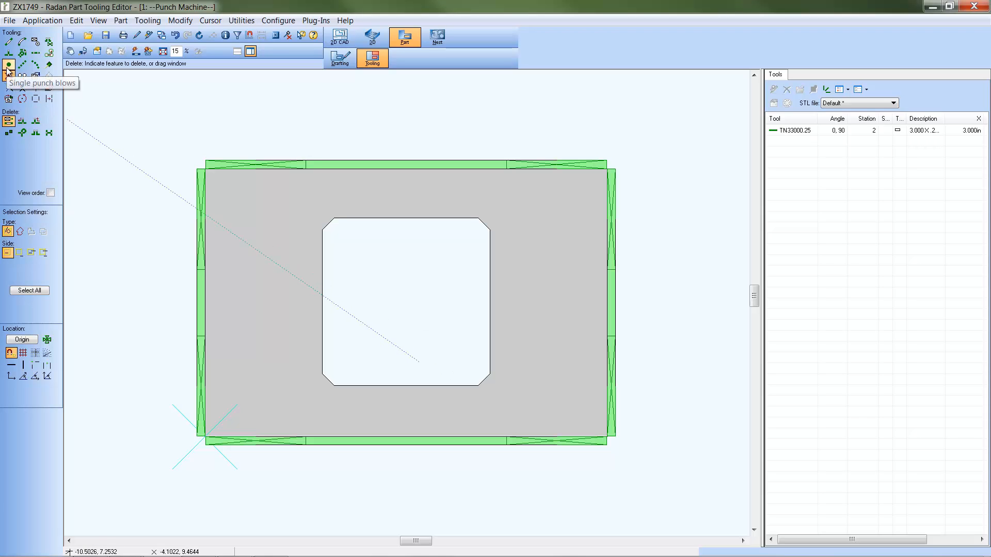
Single-punch the cutout's chamfered corners with the TN20500 .500 square tool at 45°.
left_click(9, 65)
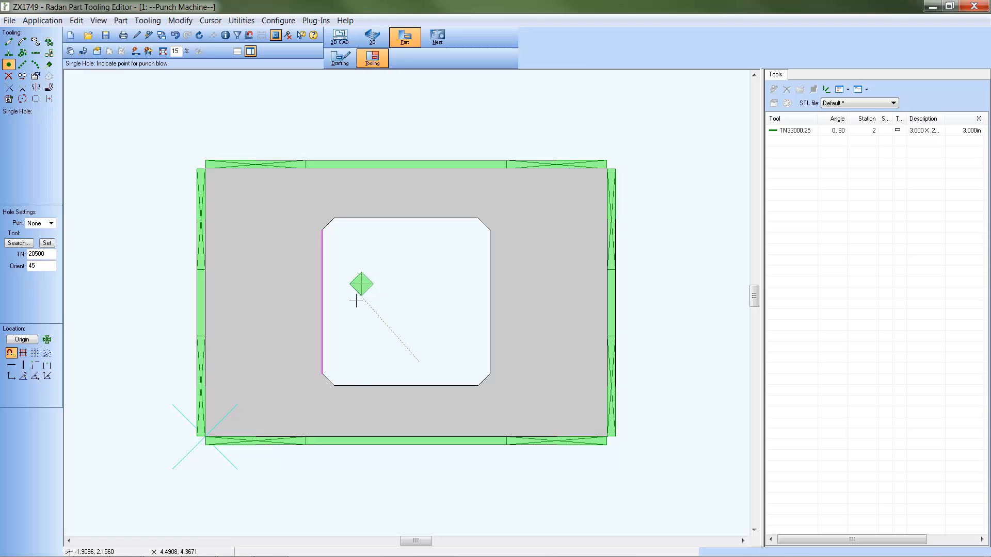
left_click(350, 294)
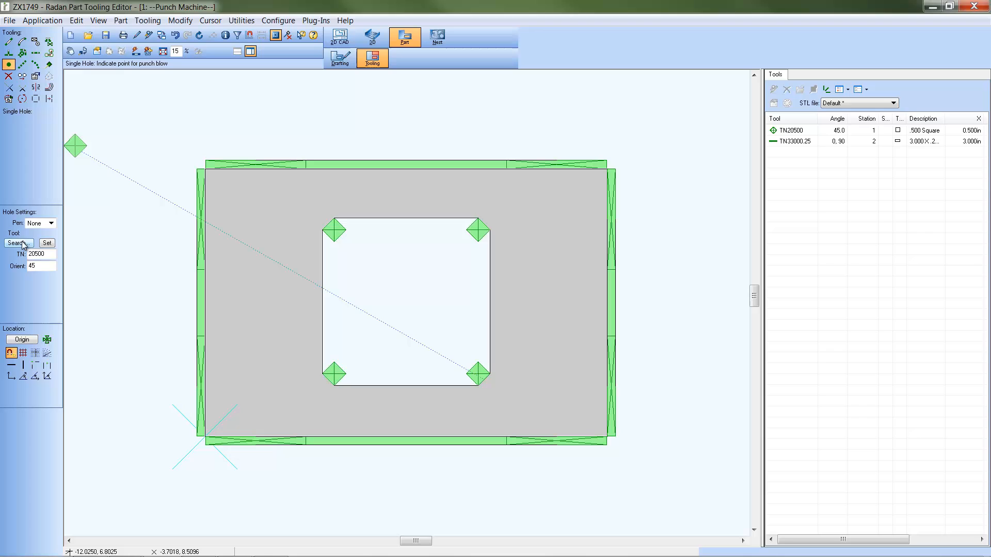
Select the TN21750 1.750 square tool via Search and punch it at the cutout centre.
left_click(17, 244)
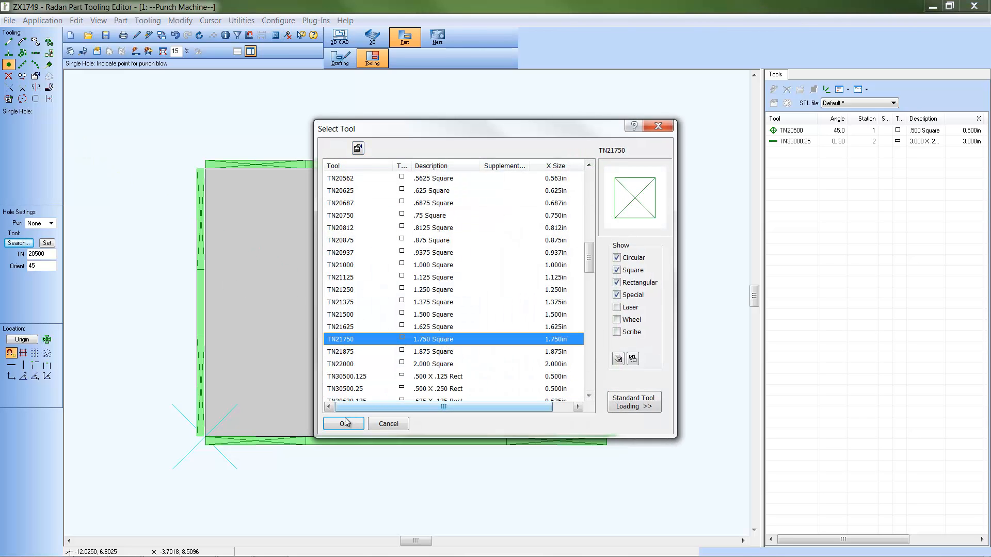
left_click(343, 423)
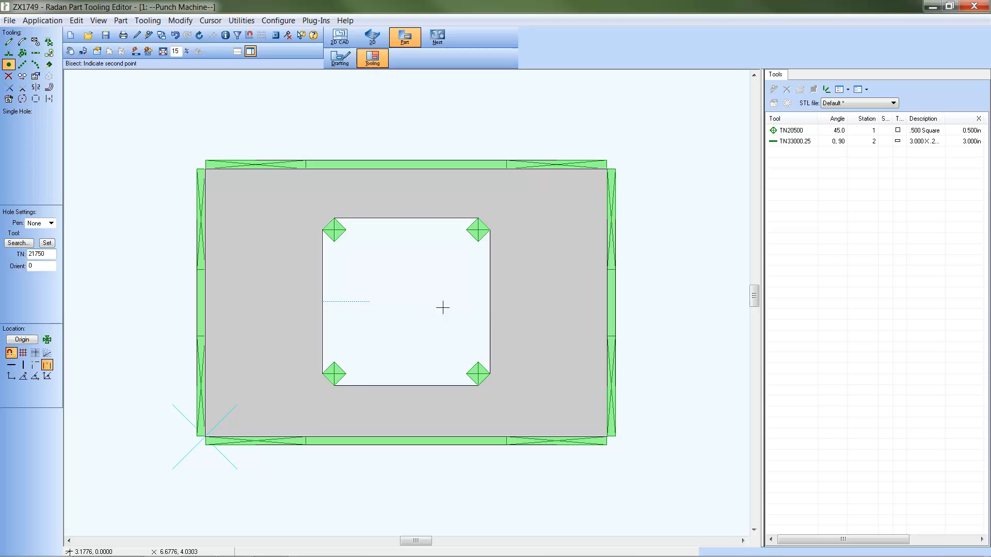
left_click(408, 302)
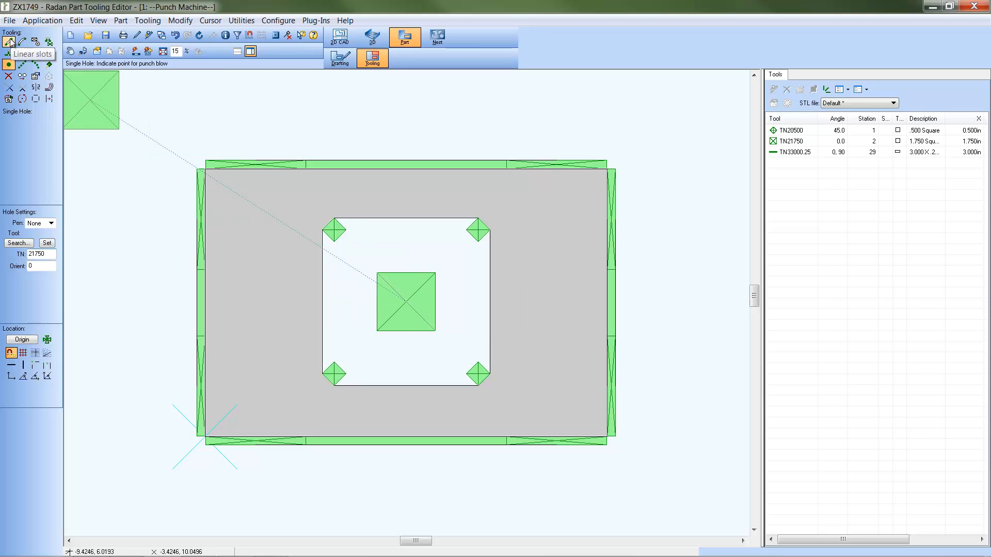
Nibble the cutout edges with 1.750 square linear slots and start saving a tooling template via Plug-Ins.
left_click(9, 42)
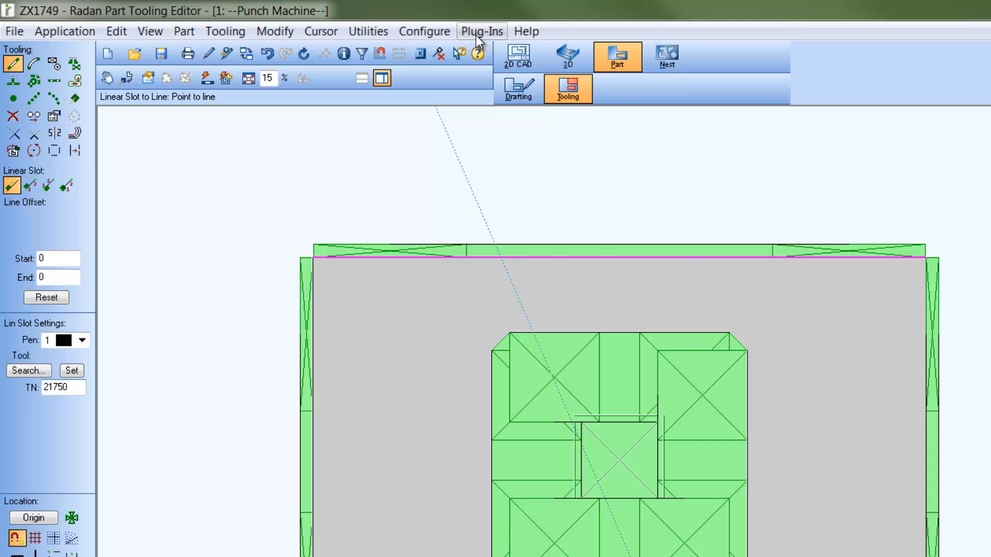
left_click(482, 31)
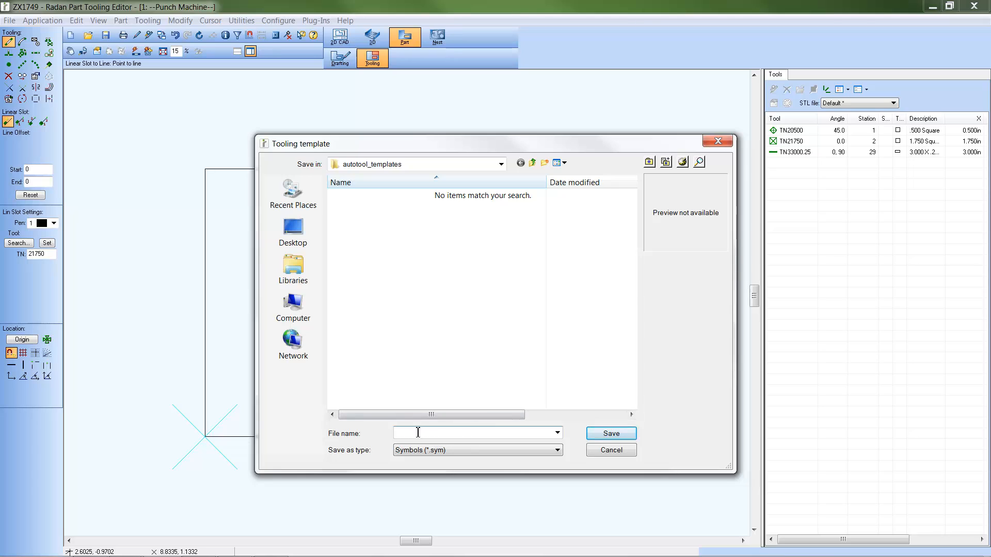
Save the cutout tooling as template 5x5wchamfers in autotool_templates.
type("5")
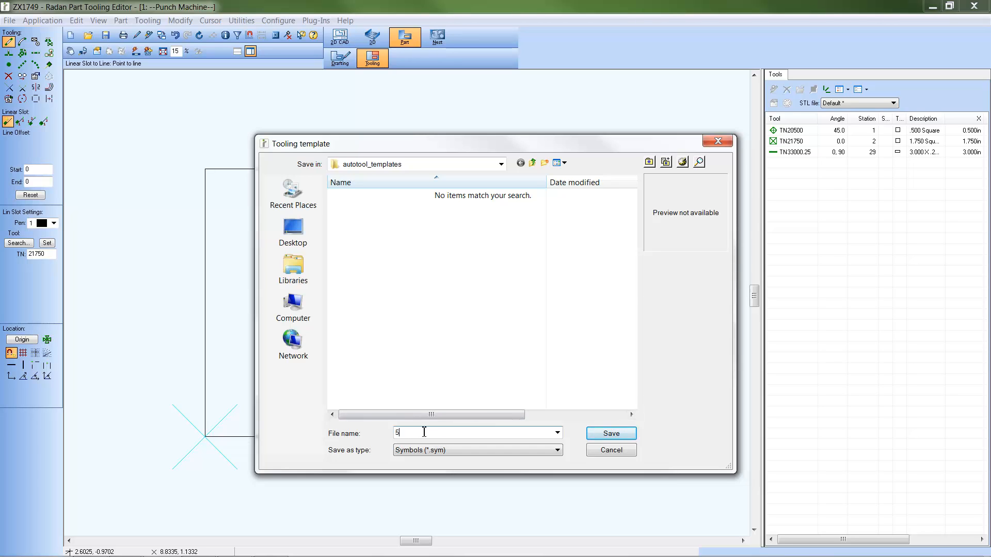
type("x5")
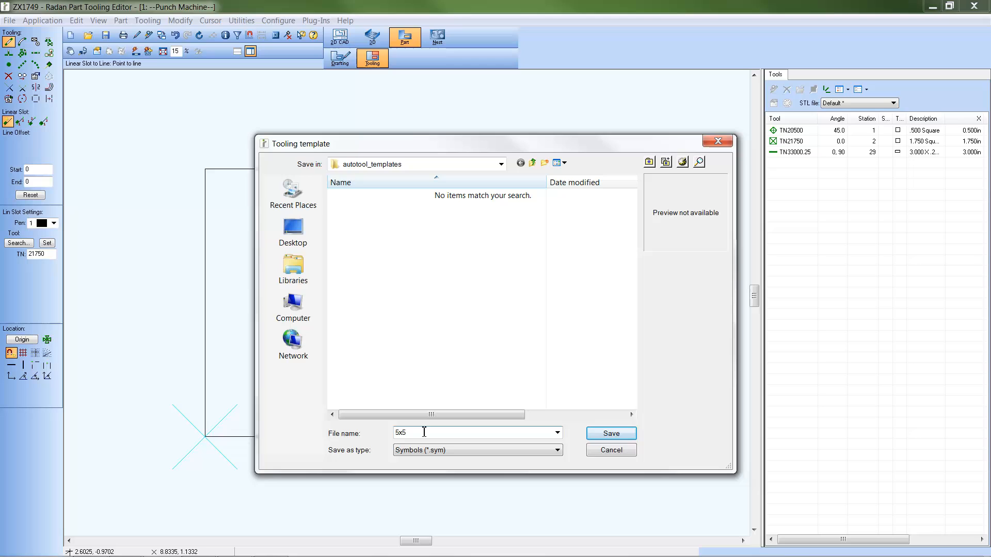
type("wcha")
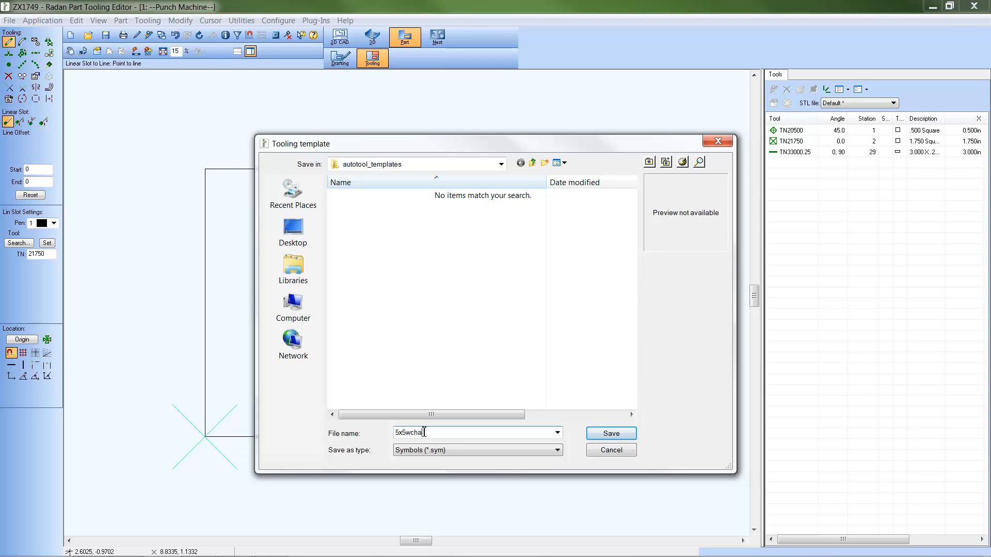
type("mfers")
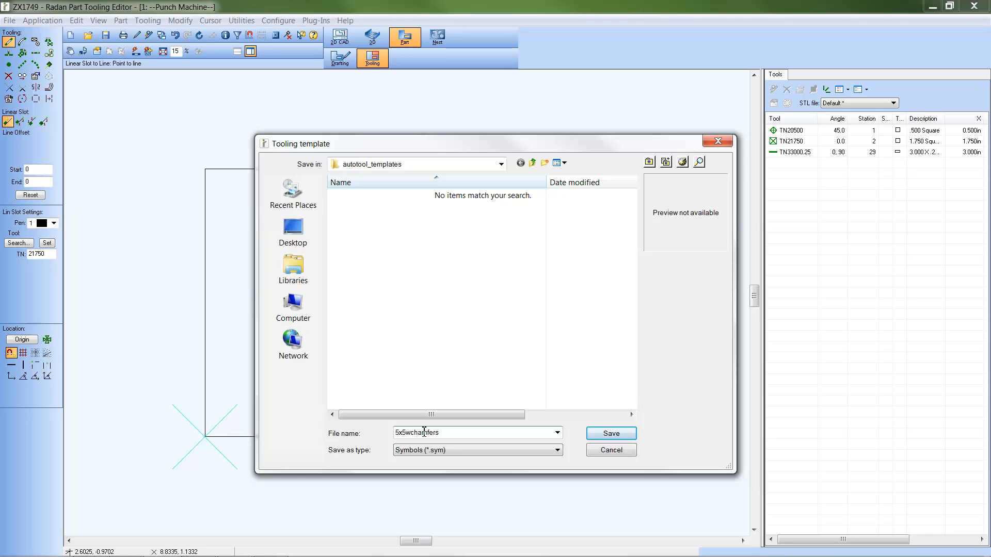
left_click(609, 434)
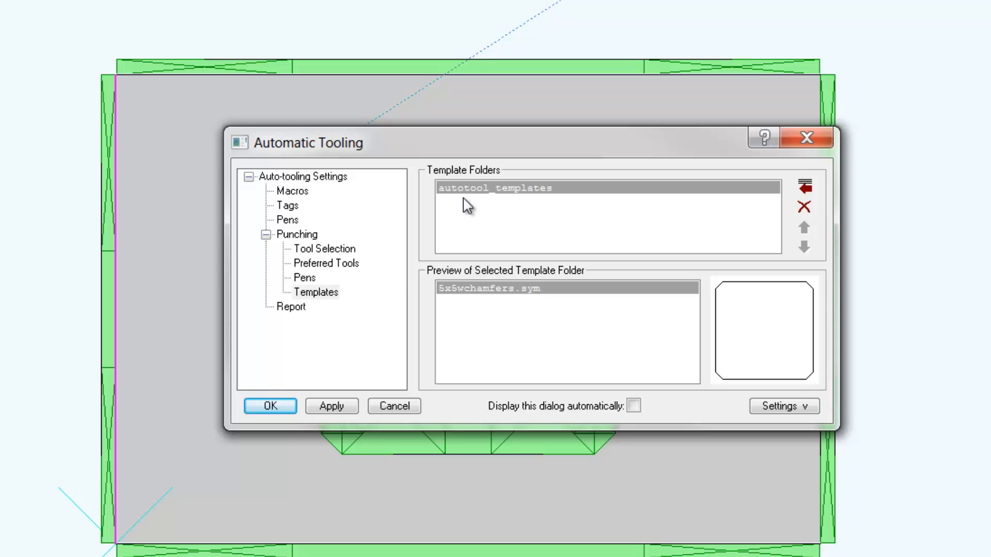
Preview the autotool_templates folder in Automatic Tooling and confirm with OK.
left_click(495, 188)
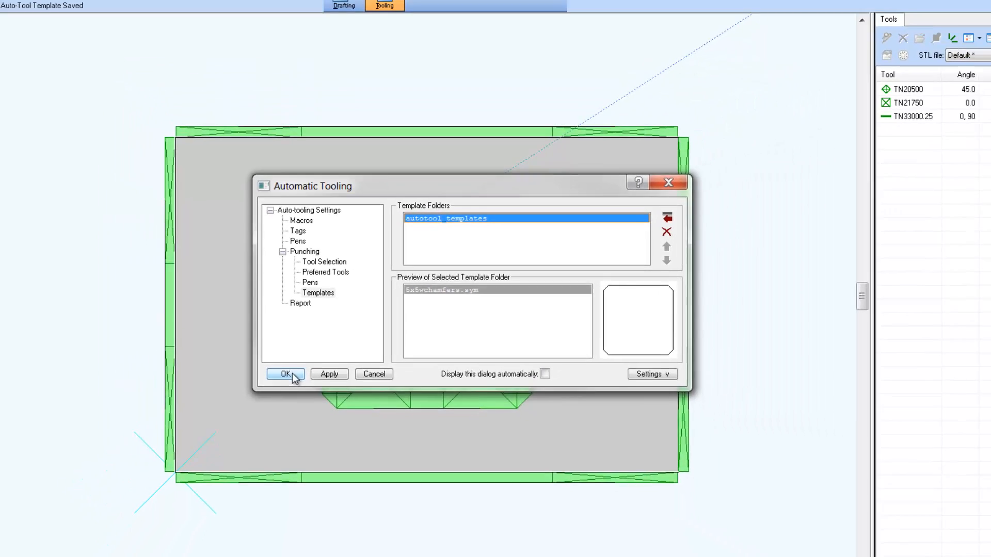
left_click(283, 374)
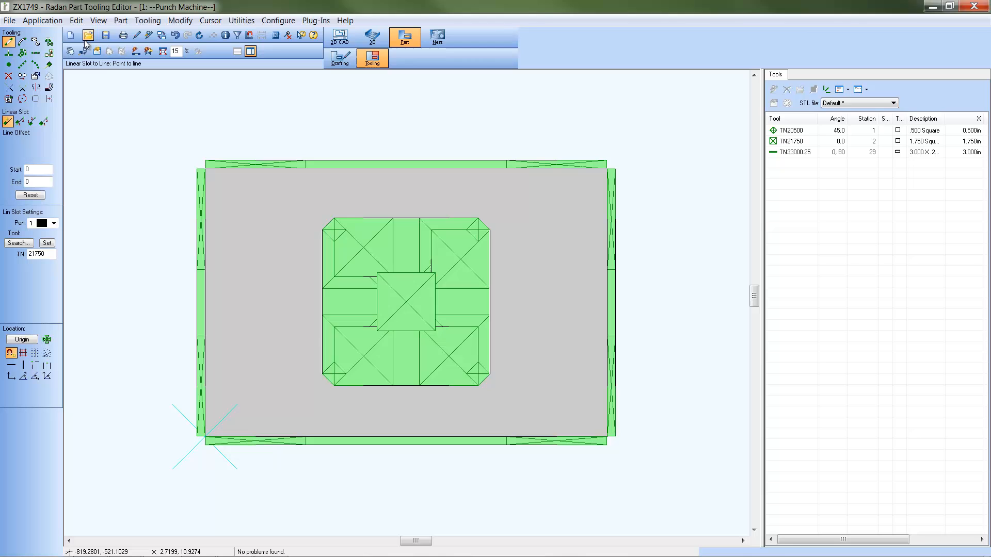
Open part ZX2172 and switch it into Tooling mode.
left_click(88, 35)
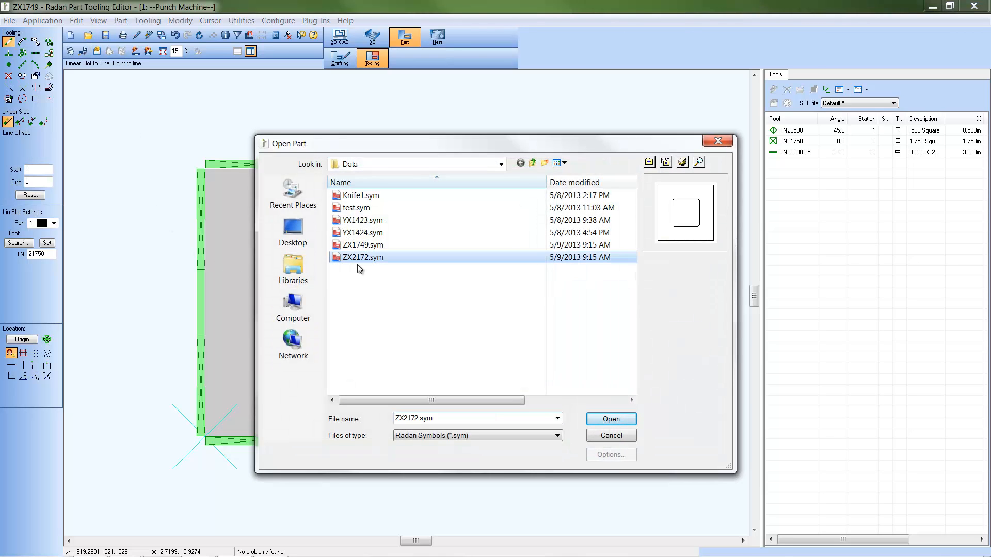
left_click(610, 418)
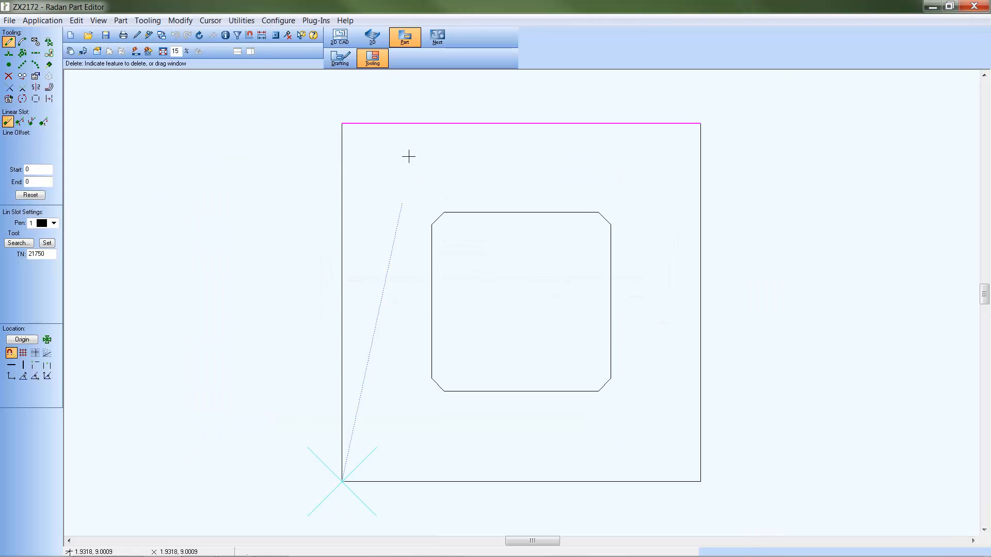
left_click(339, 58)
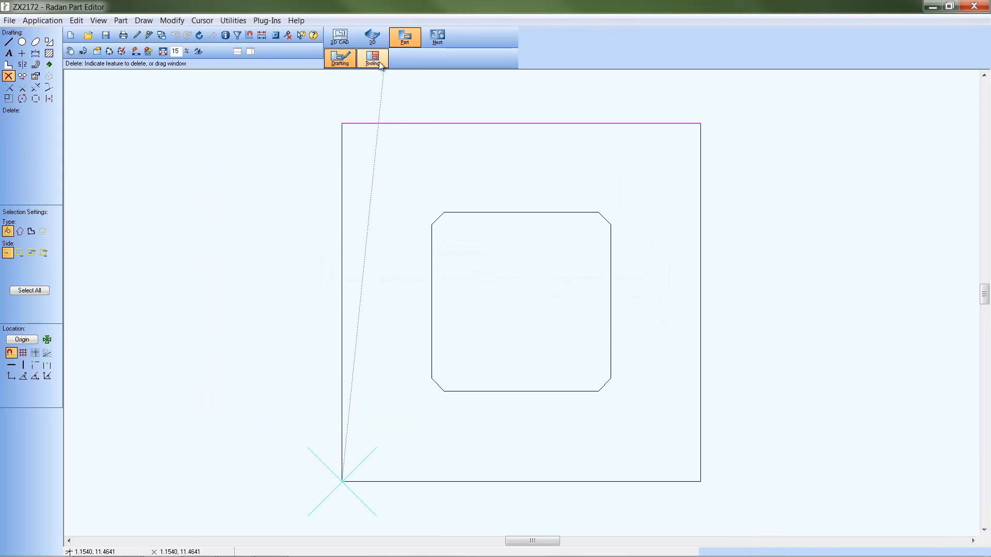
left_click(372, 59)
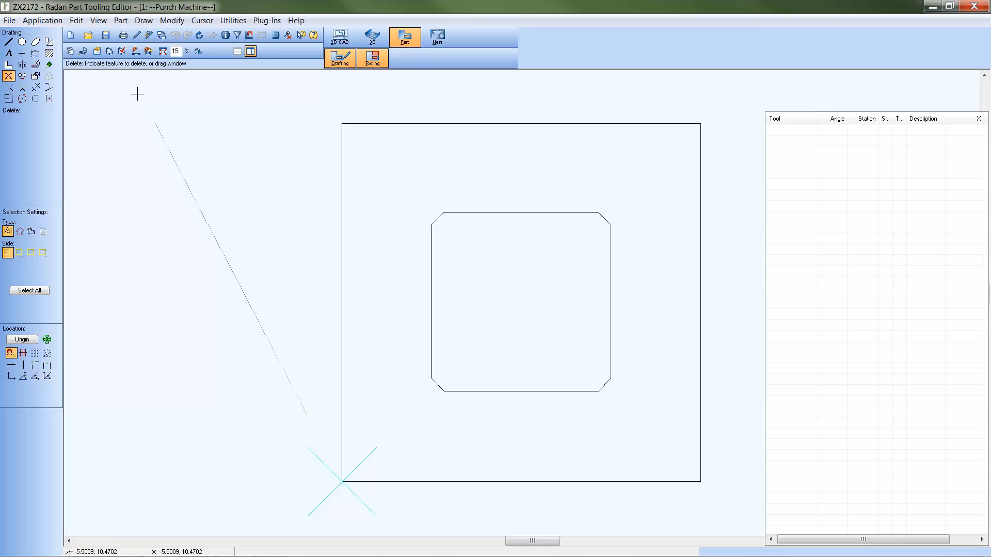
Run Automatic Tooling on ZX2172 so its chamfered cutout is punched from the saved template.
left_click(371, 58)
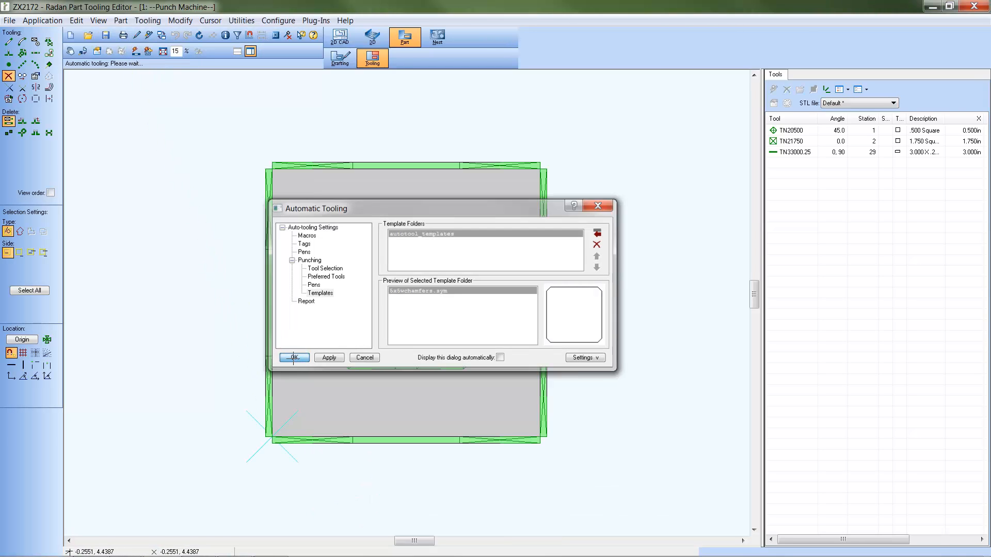
left_click(292, 357)
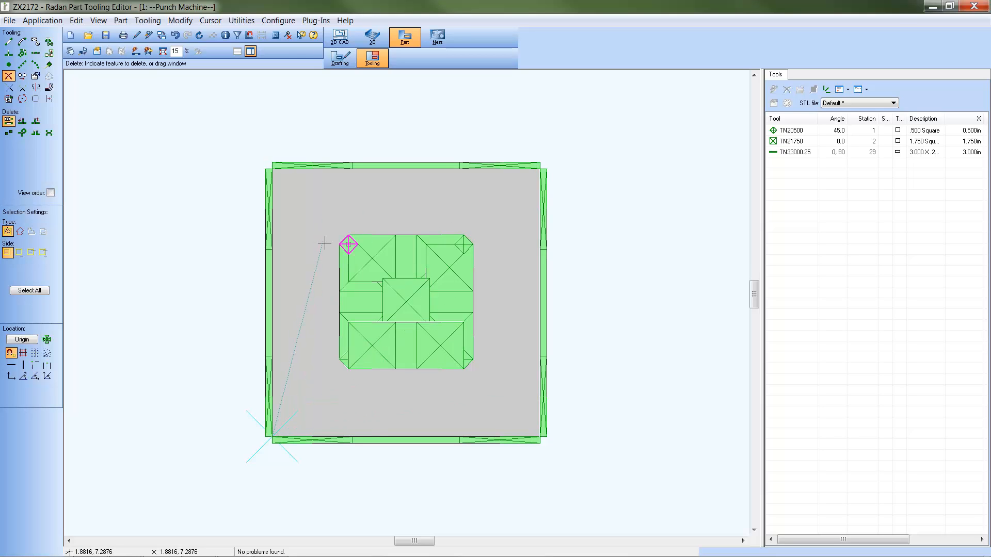
left_click(339, 58)
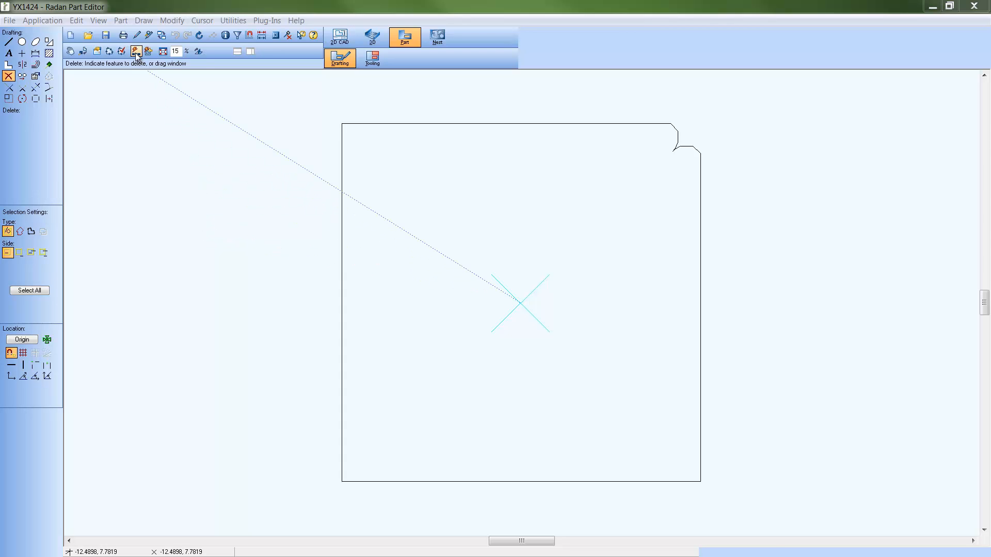
Auto-tool YX1424, accept the report, and bring up File Open for another part.
left_click(371, 58)
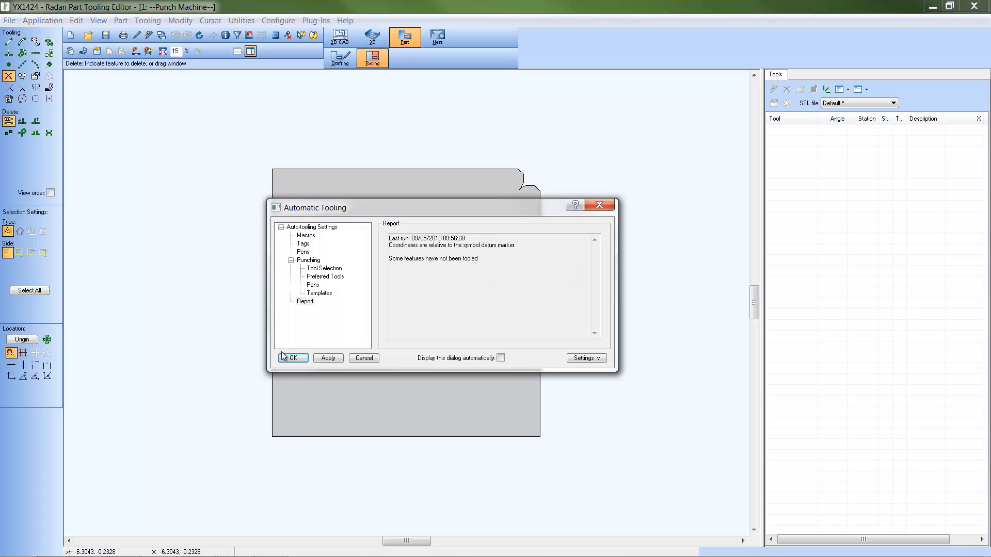
left_click(291, 358)
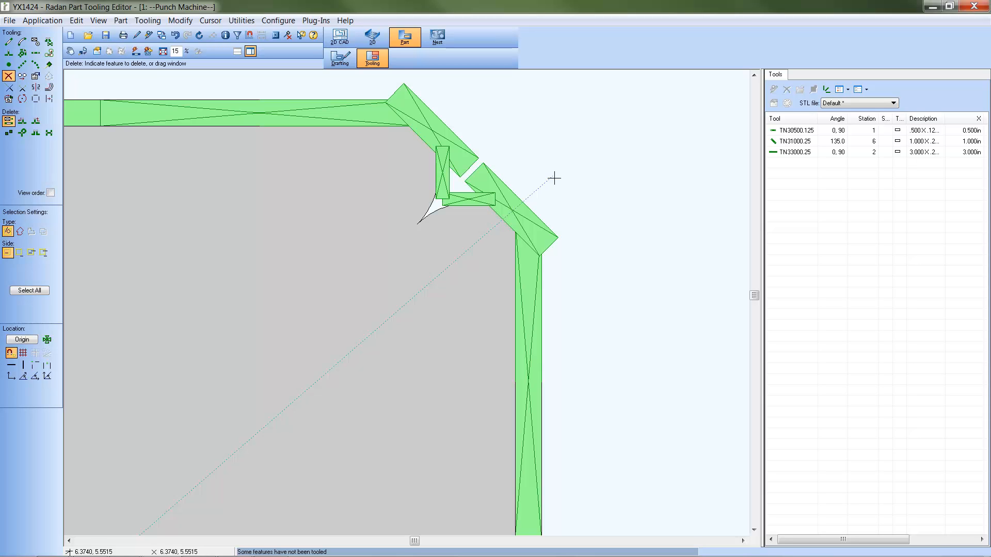
mouse_move(205, 87)
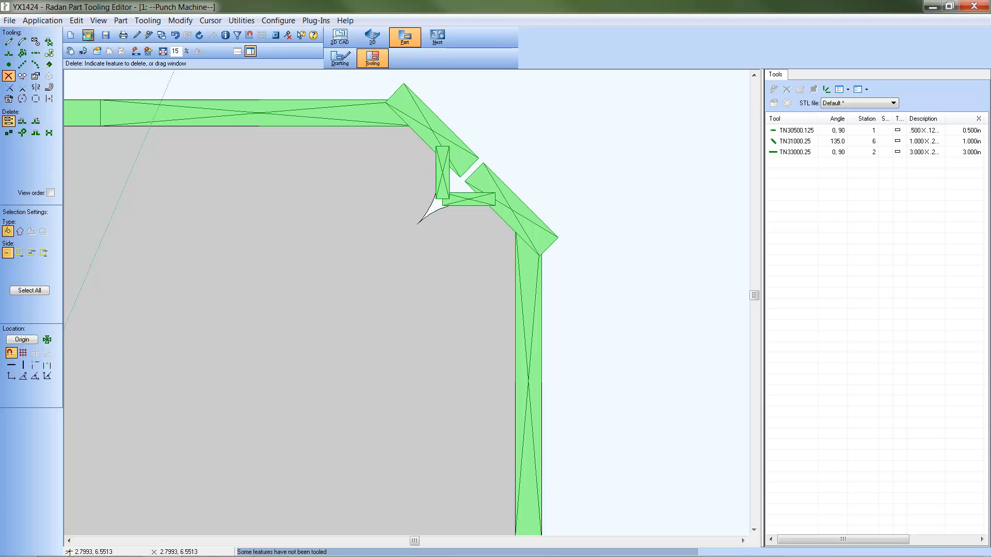
left_click(361, 246)
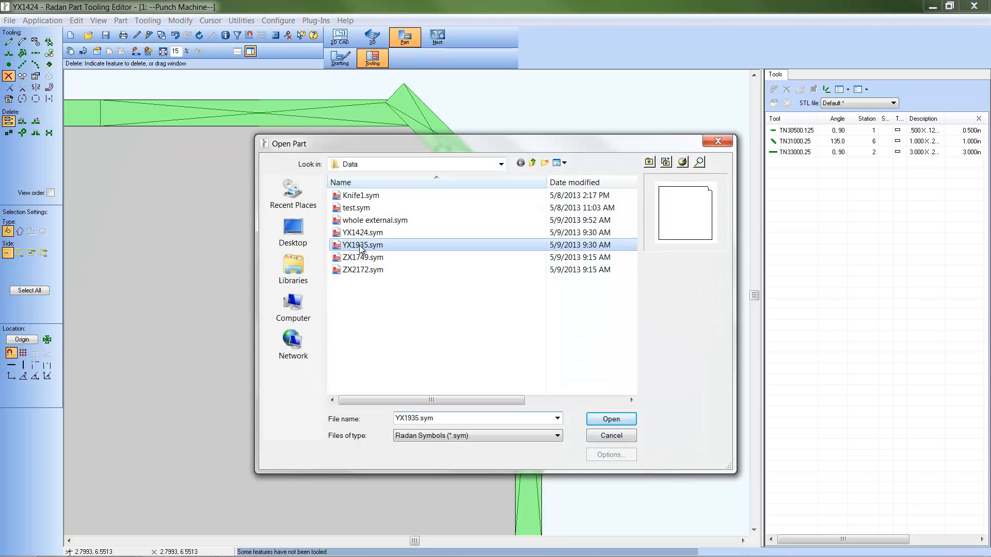
Open YX1935, switch to Tooling mode and punch its corner notch with the TN20750 .75 square.
left_click(609, 418)
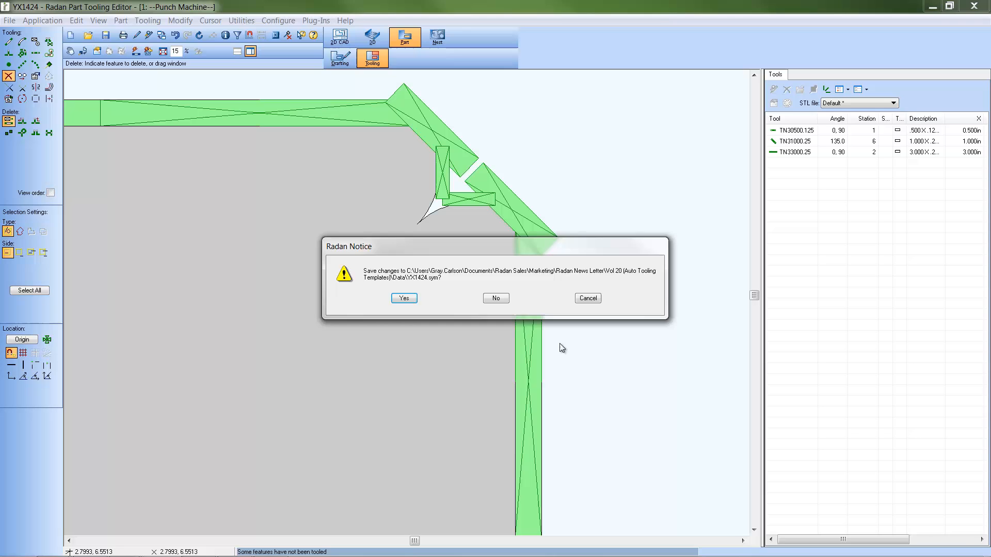
left_click(495, 297)
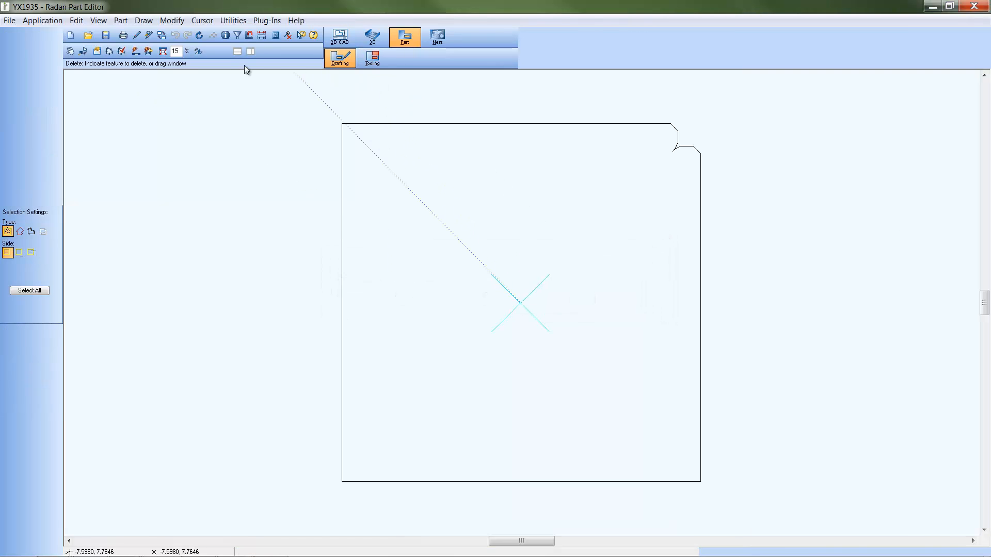
left_click(371, 57)
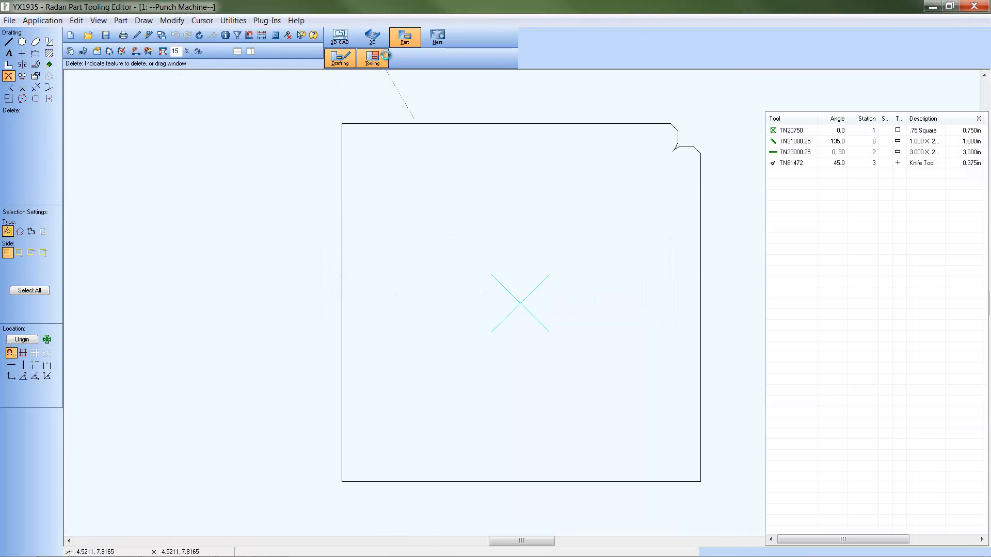
left_click(372, 57)
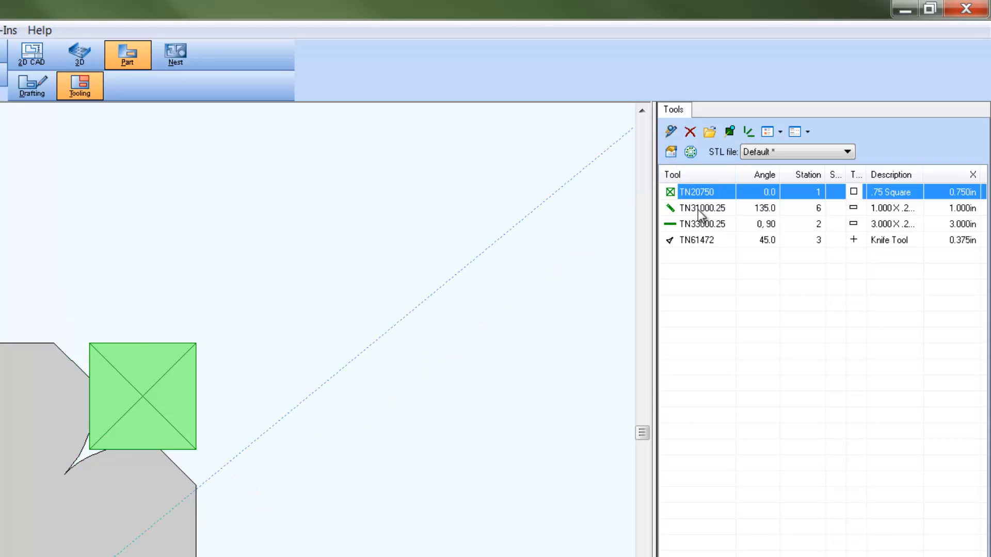
Select the TN61472 Knife Tool and start placing it at the corner notch.
left_click(702, 240)
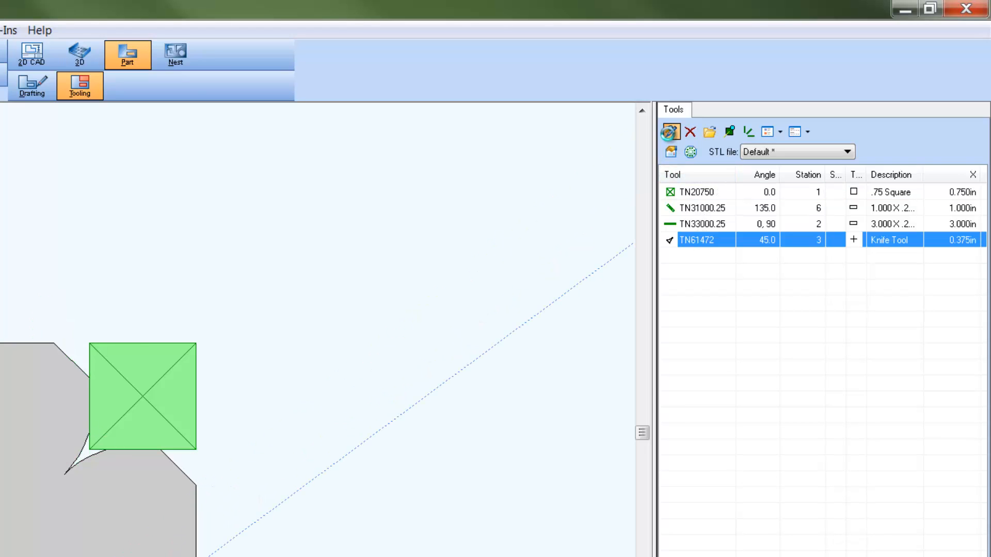
left_click(670, 131)
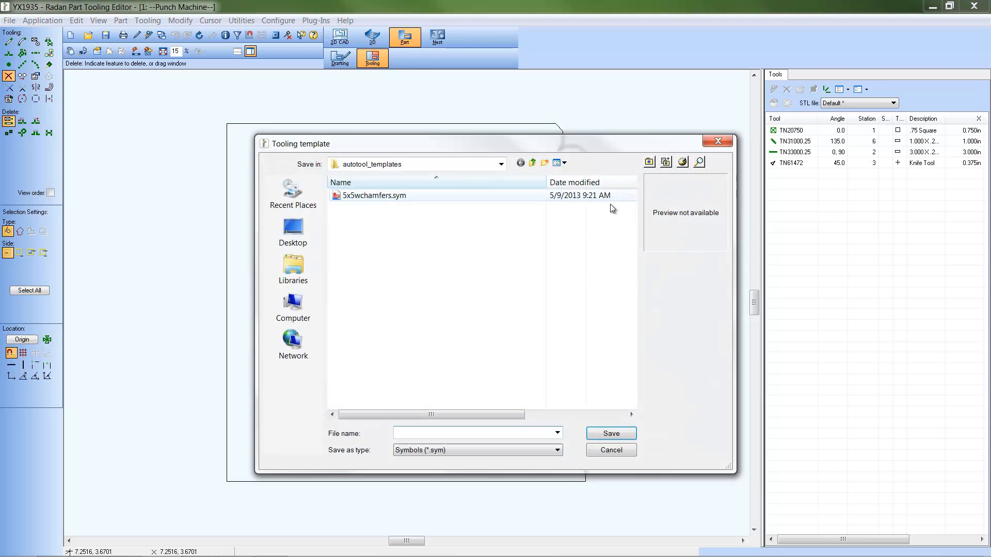
Save the corner tooling as template knifecorner and list it with preview under Punching > Templates.
left_click(473, 434)
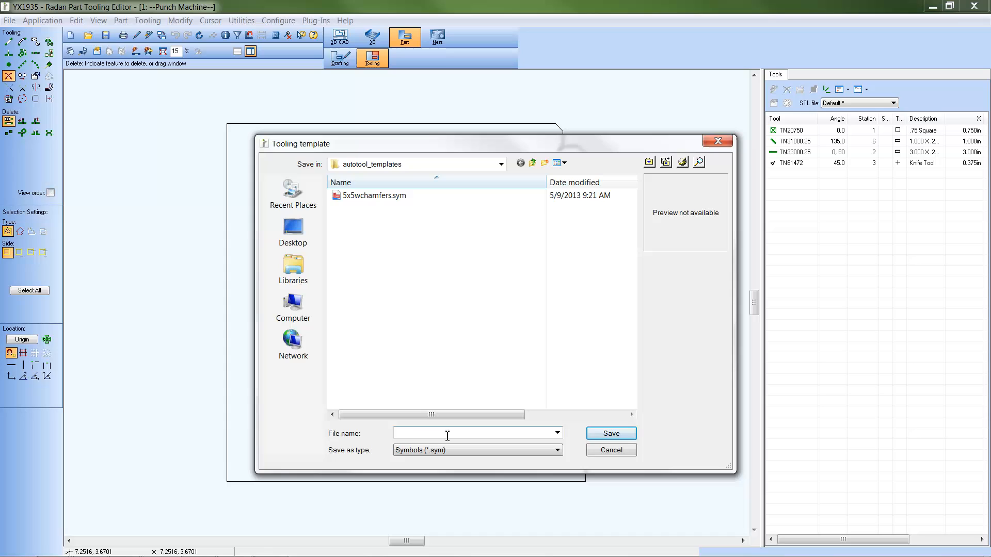
type("knifecorner")
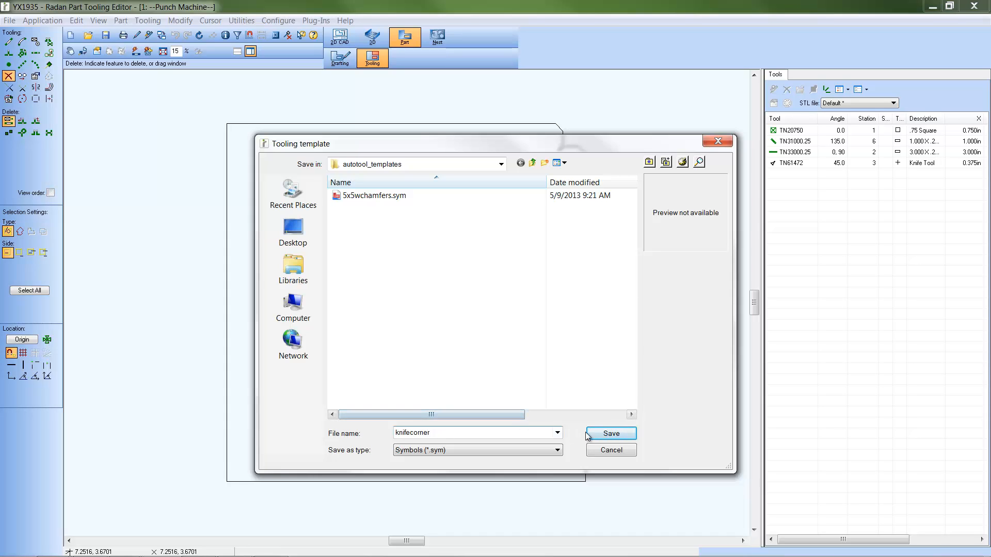
left_click(609, 433)
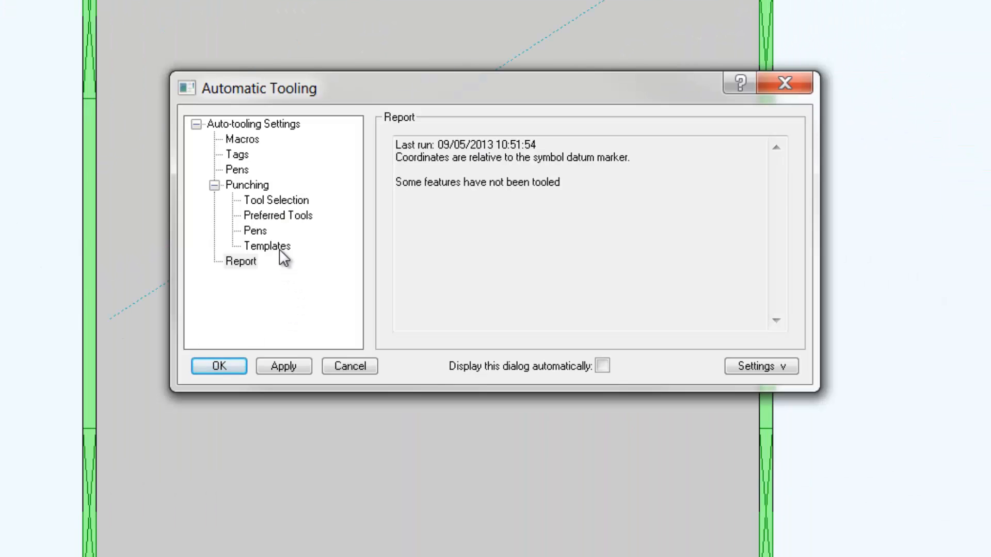
left_click(266, 245)
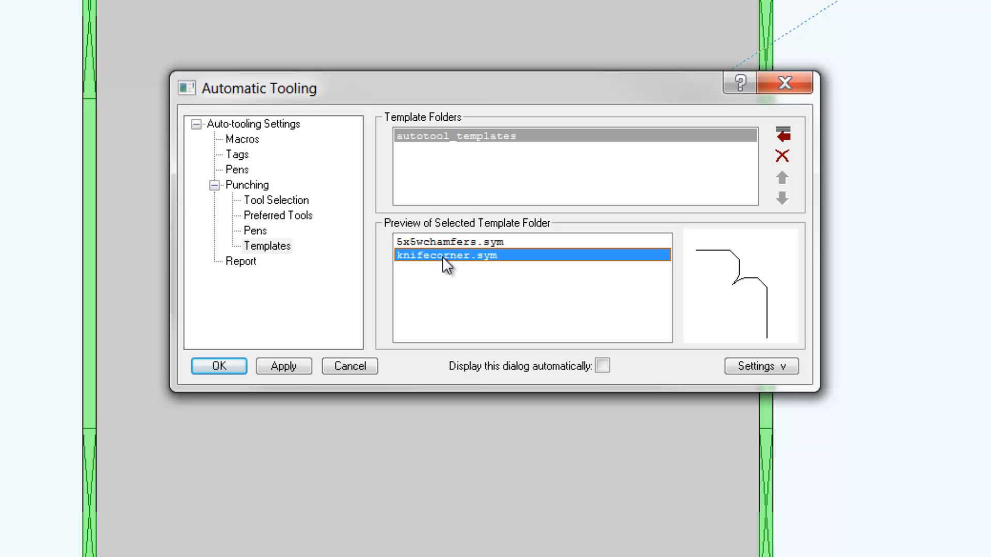
mouse_move(622, 323)
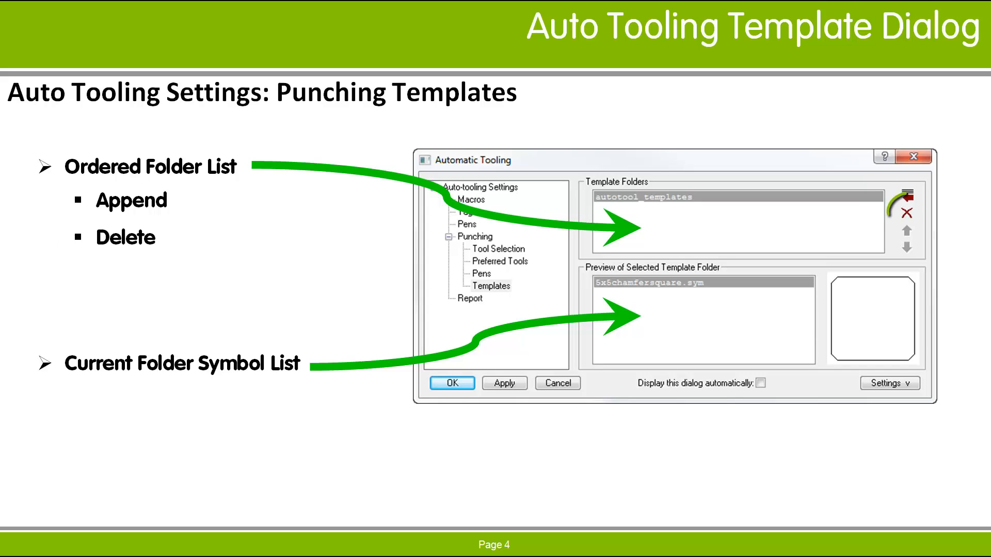
mouse_move(907, 212)
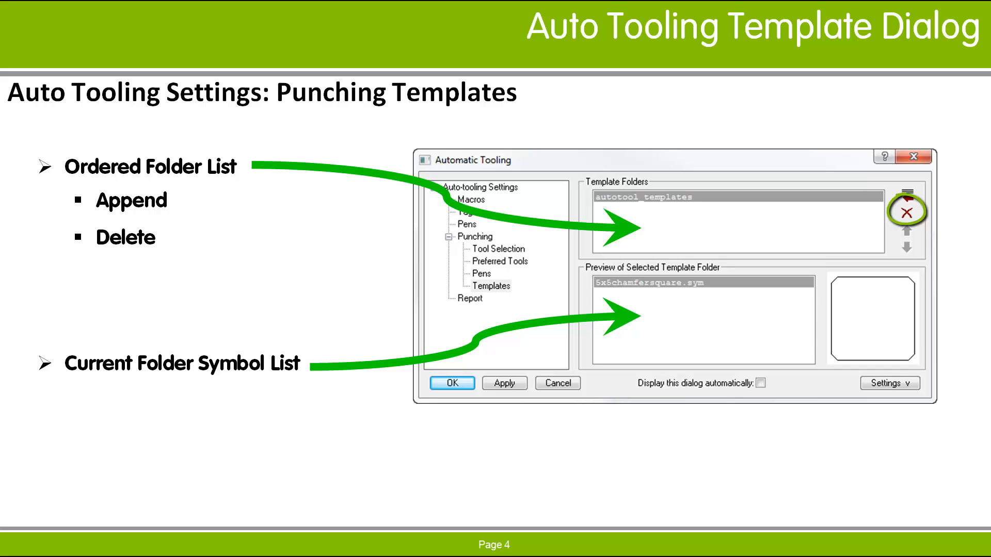